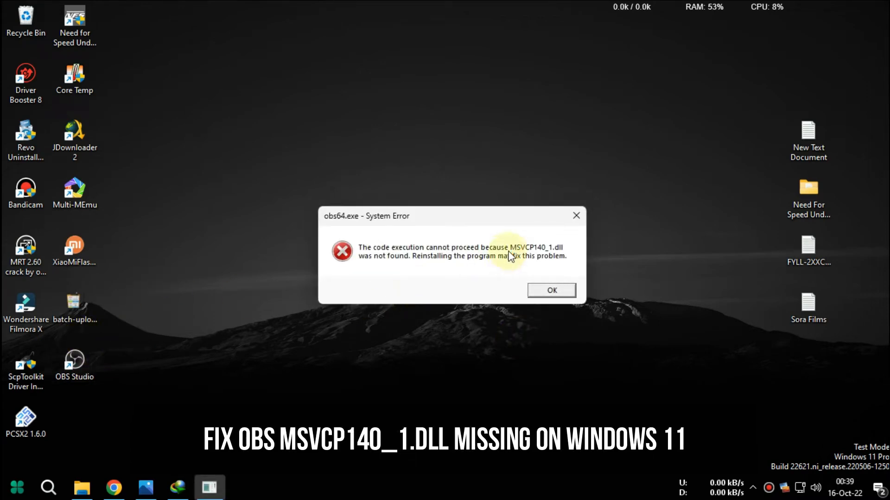
mouse_move(550, 254)
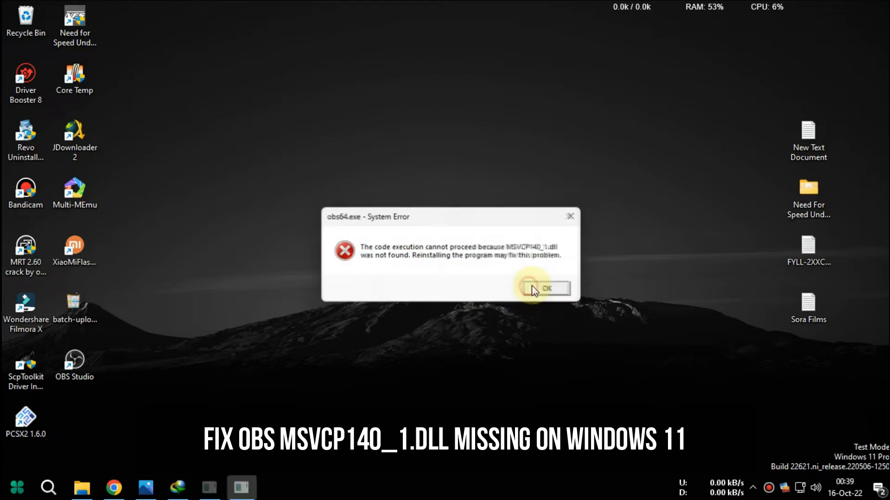
Dismiss the MSVCP140_1.dll error, relaunch OBS Studio to reproduce it, and dismiss it again
click(545, 289)
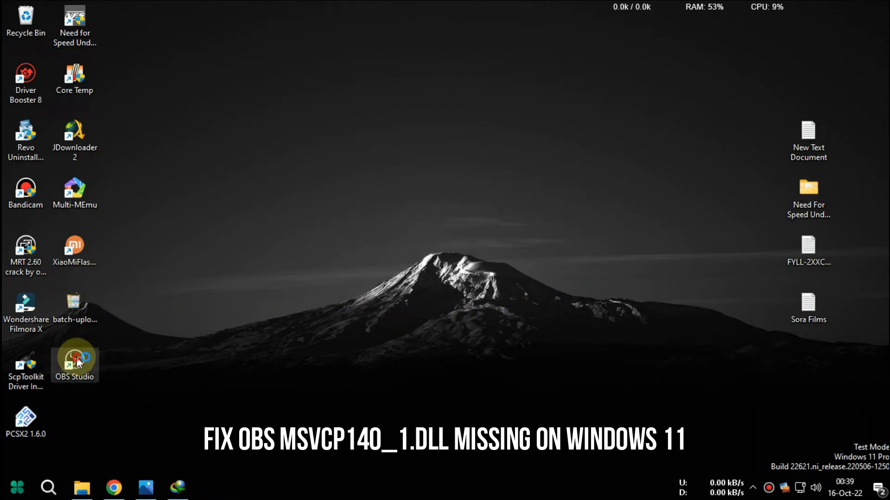
double_click(74, 363)
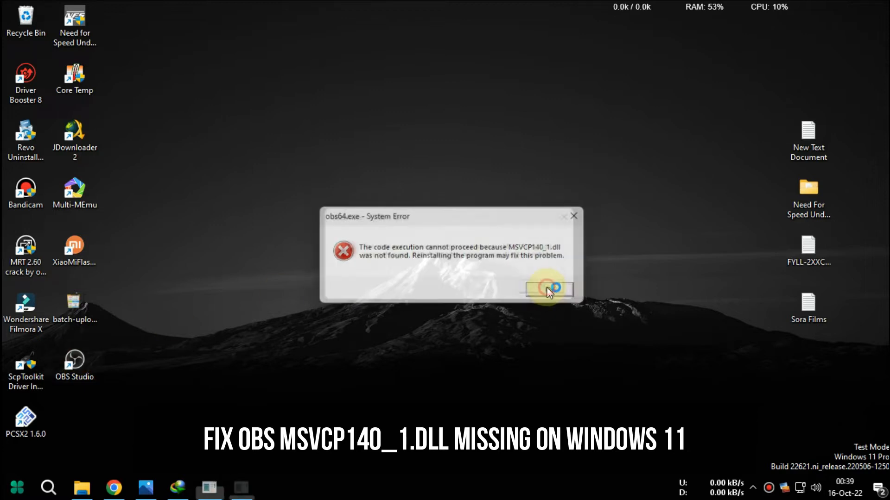
click(548, 291)
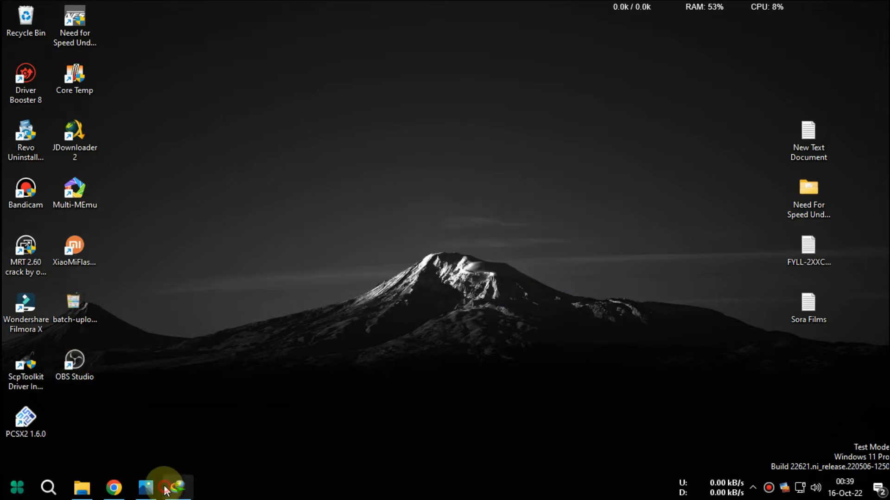
Bring up IDM and open the downloaded msvcp140_1-32-bit.zip archive
click(177, 486)
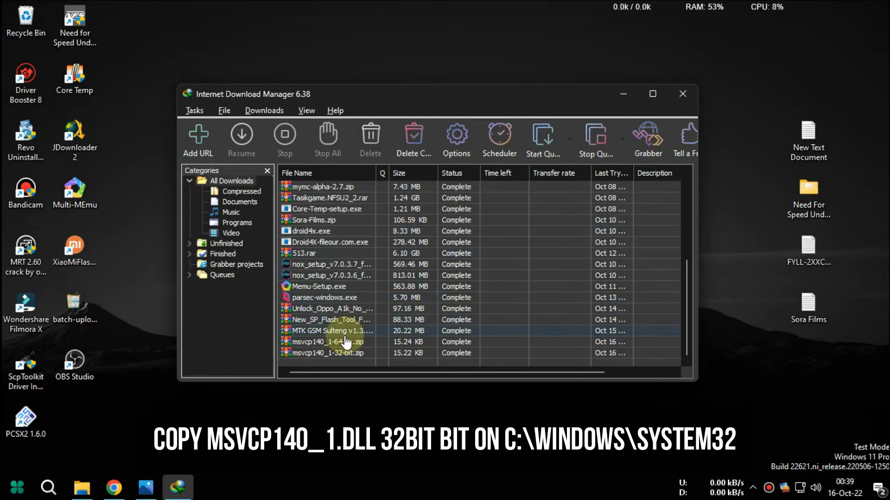
double_click(327, 353)
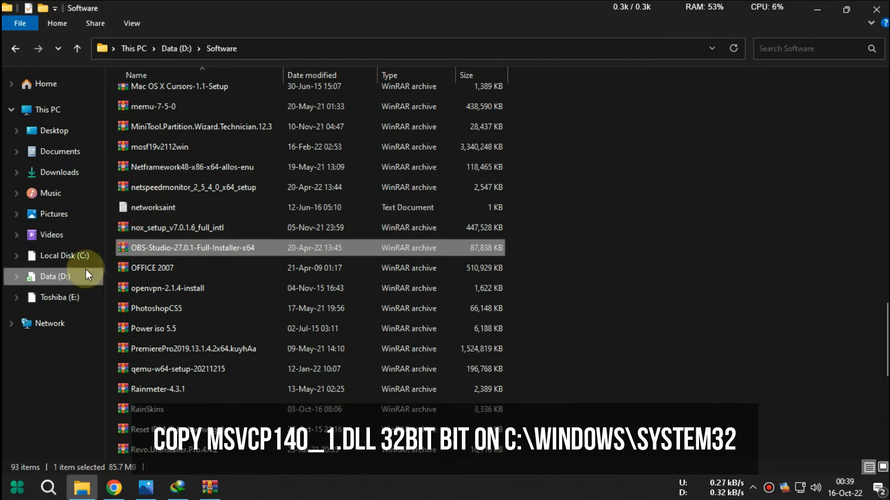
Navigate to Local Disk (C:), into the Windows folder, toward System32
click(64, 256)
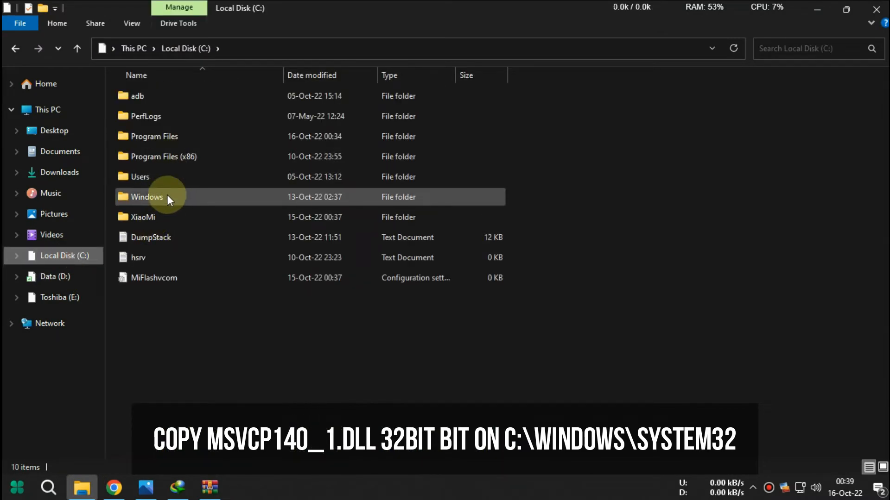
double_click(145, 196)
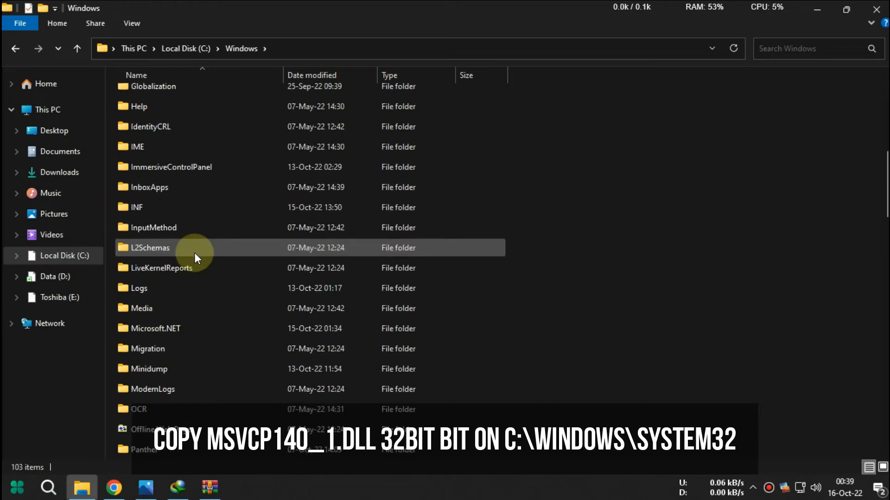
scroll(down, 3)
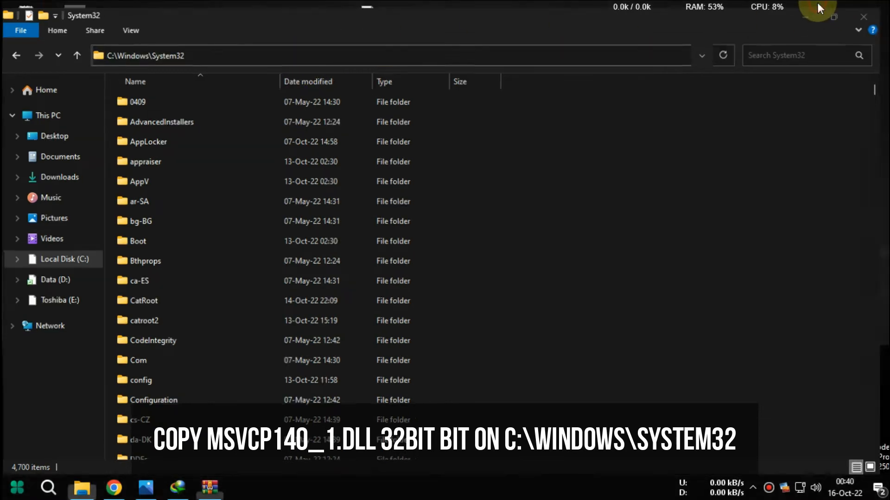
Cut the extracted 32-bit msvcp140_1.dll and approve the administrator prompt to move it into System32
right_click(368, 27)
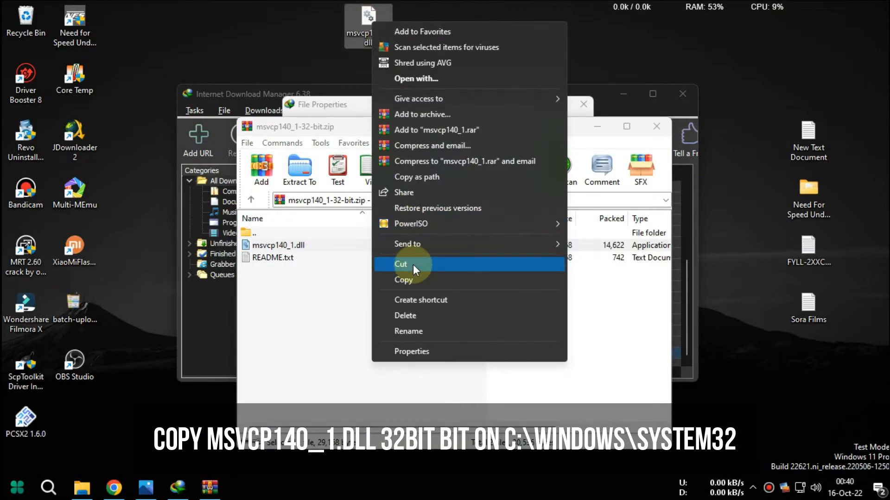
click(401, 264)
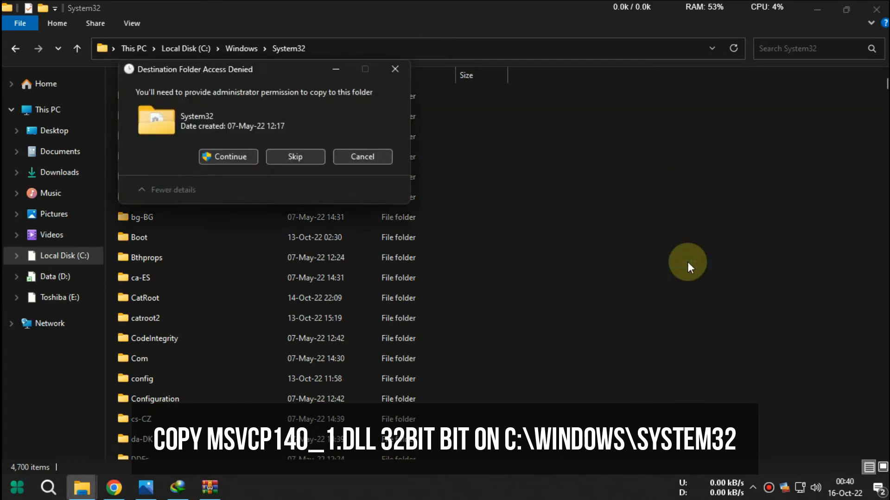
click(228, 156)
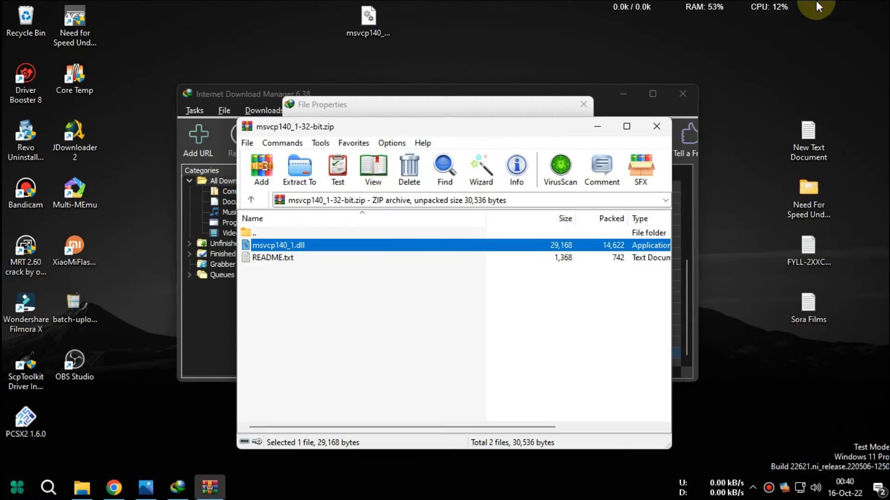
Launch OBS Studio, which now fails with error 0xc000007b, and dismiss the error dialogs
double_click(74, 364)
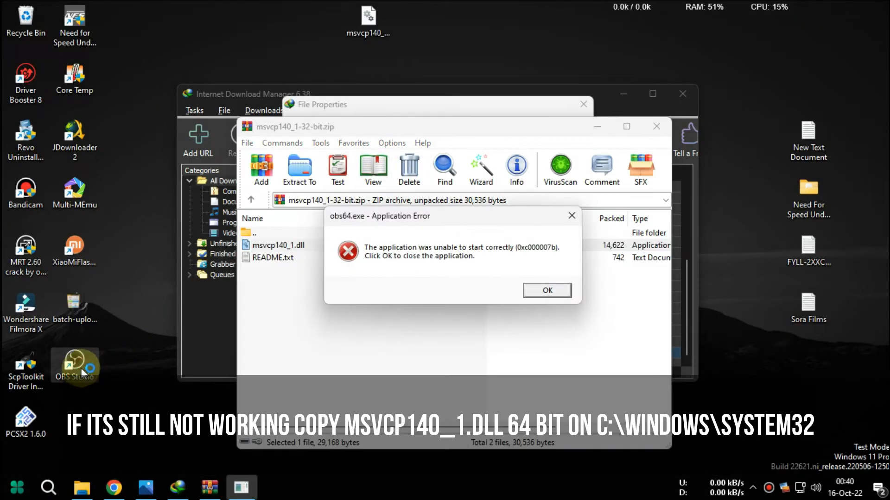
click(547, 290)
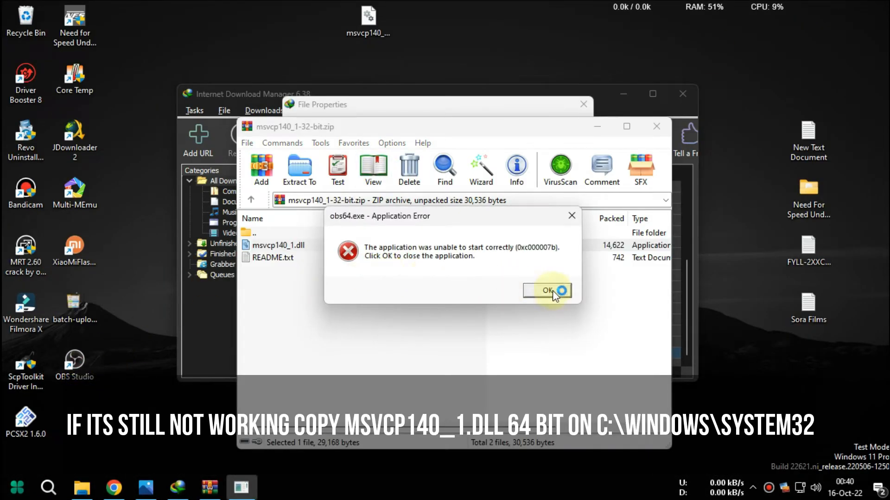
click(544, 290)
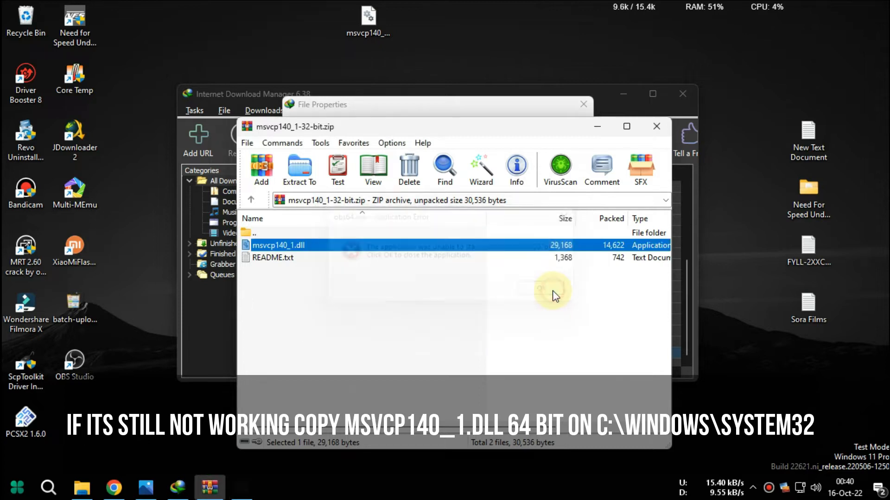
right_click(74, 363)
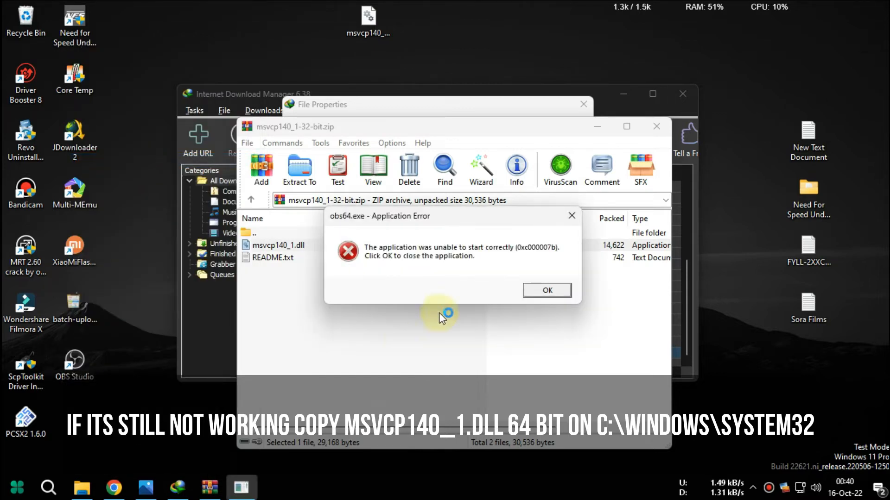
click(546, 291)
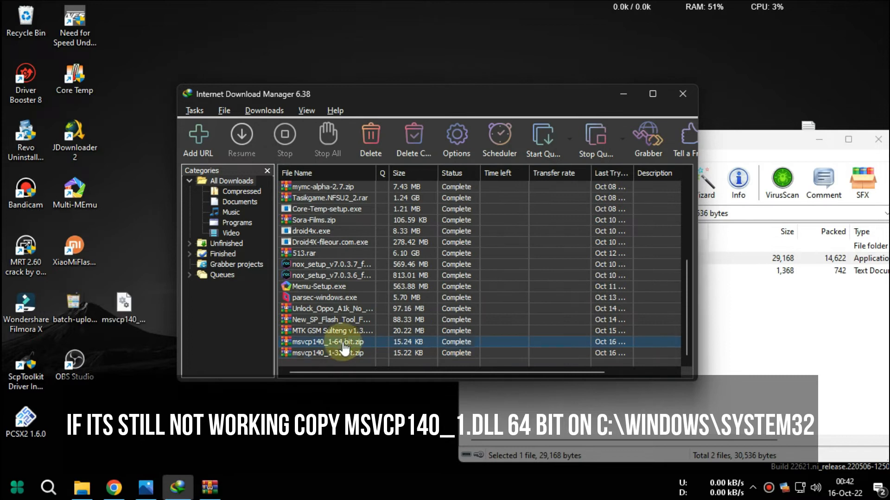
Open the msvcp140_1-64-bit.zip from IDM's File Properties and return to File Explorer
double_click(325, 342)
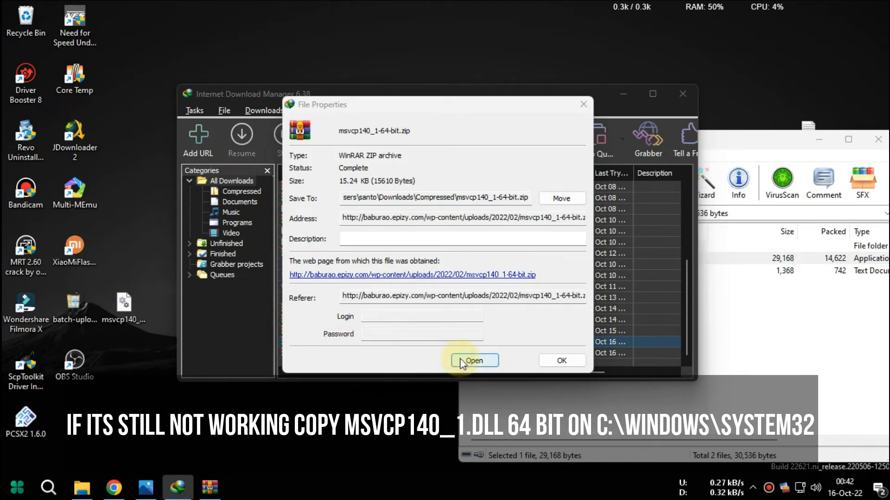
click(473, 360)
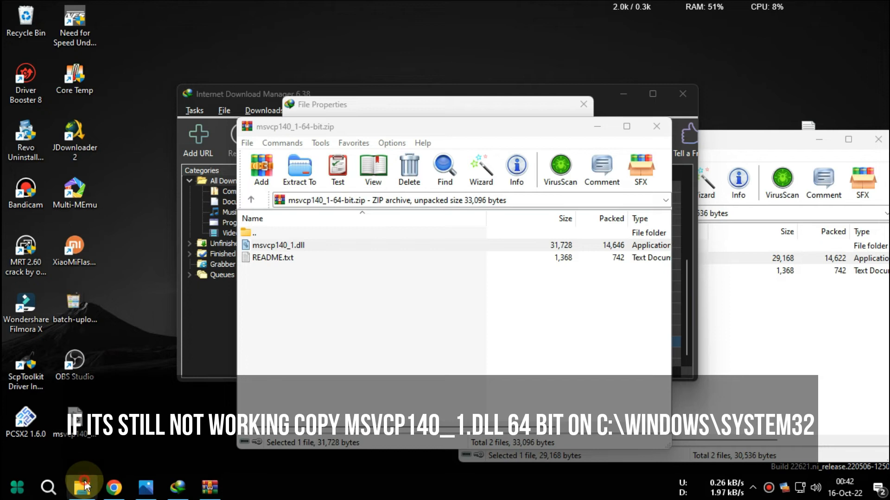
click(81, 487)
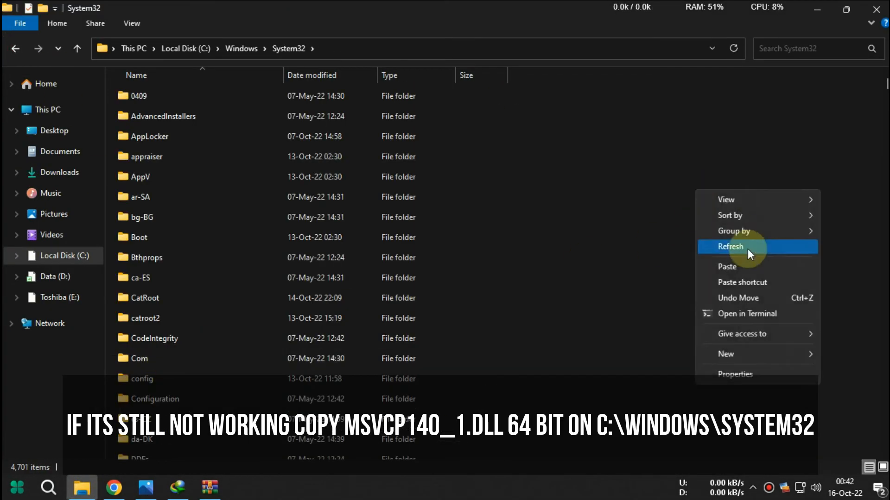
Paste the 64-bit msvcp140_1.dll into C:\Windows\System32
click(726, 267)
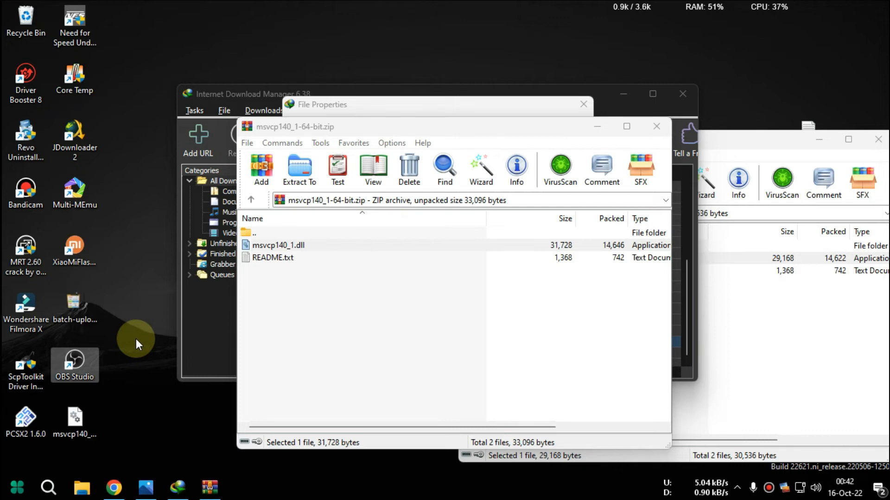
Launch OBS successfully, choose Remind me Later, Optimize just for recording, Next, and close IDM File Properties
click(74, 365)
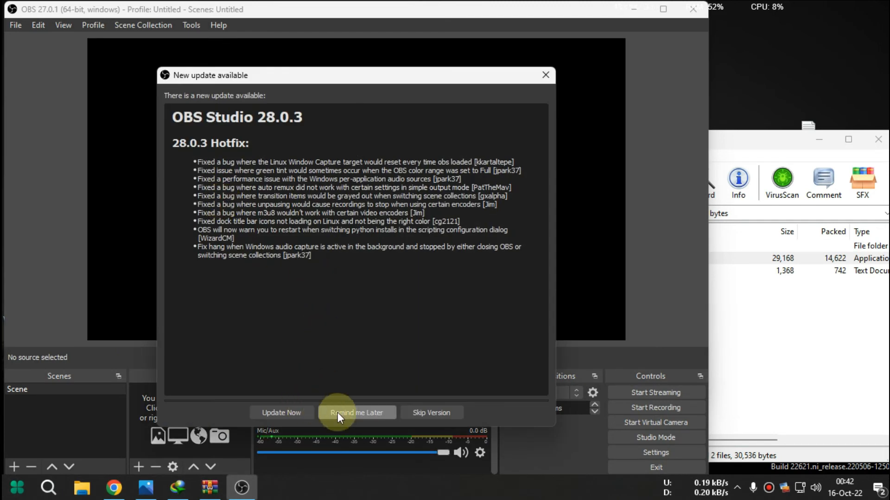
click(356, 413)
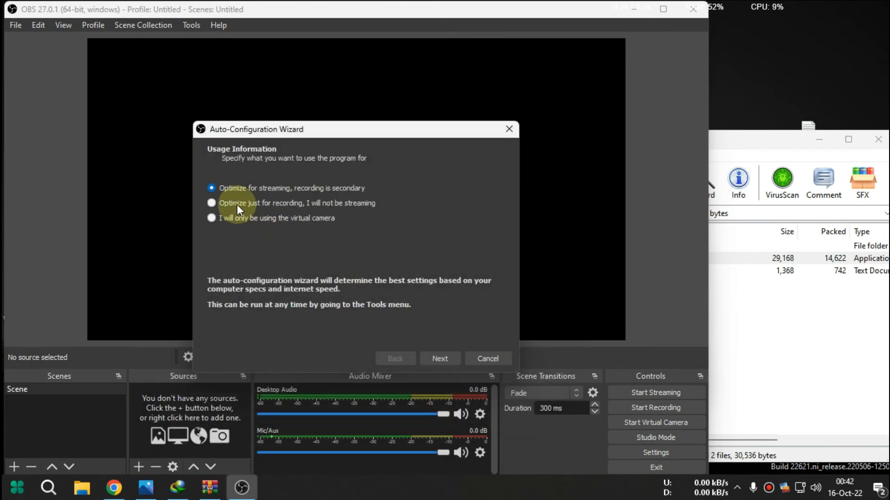
click(440, 358)
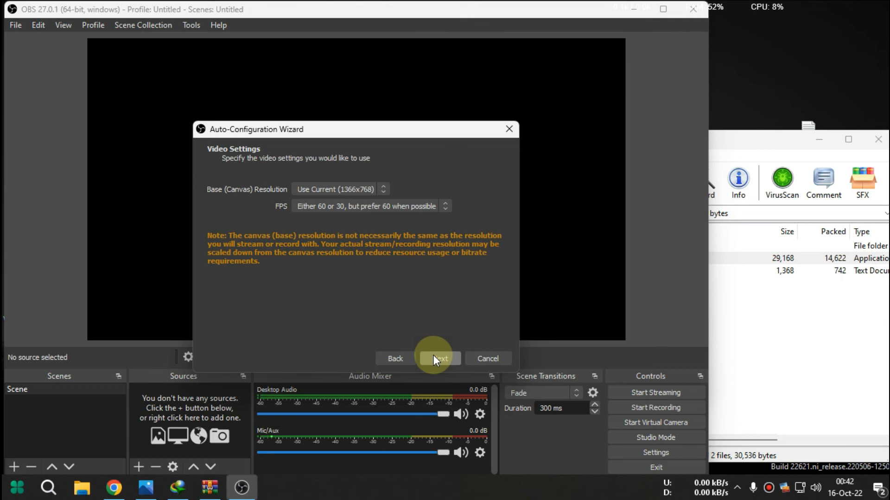
click(440, 359)
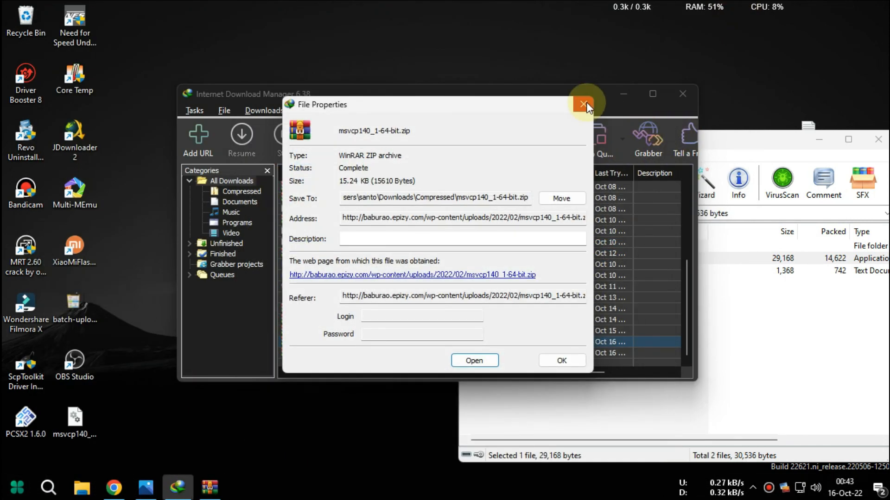
click(584, 105)
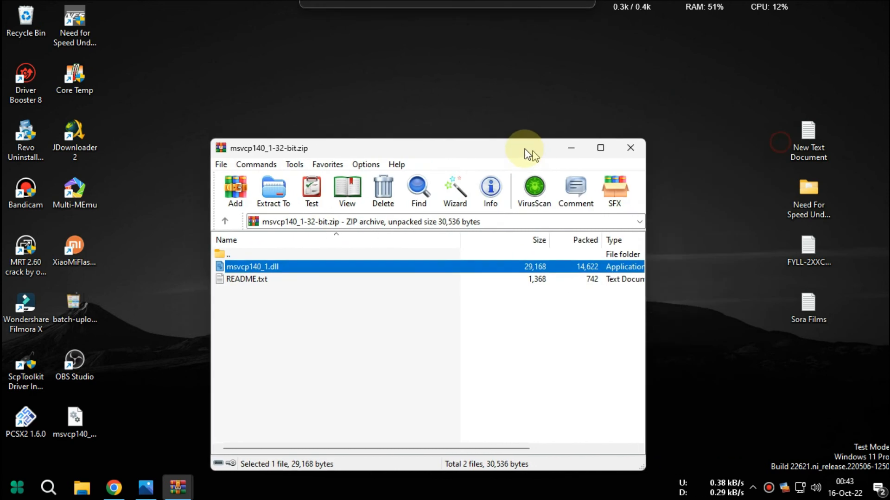